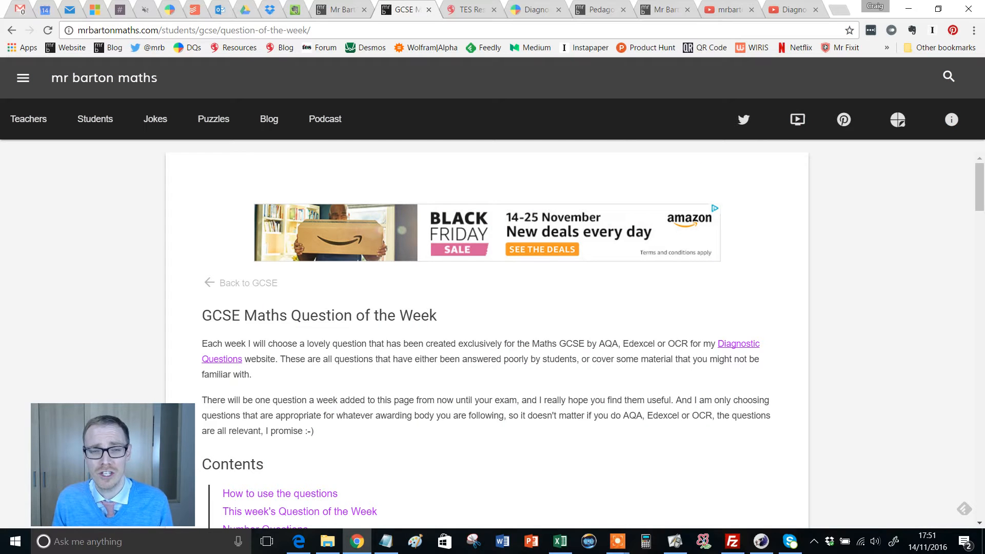
Scroll past the contents and instructions to this week's histogram Question of the Week
scroll(down, 3)
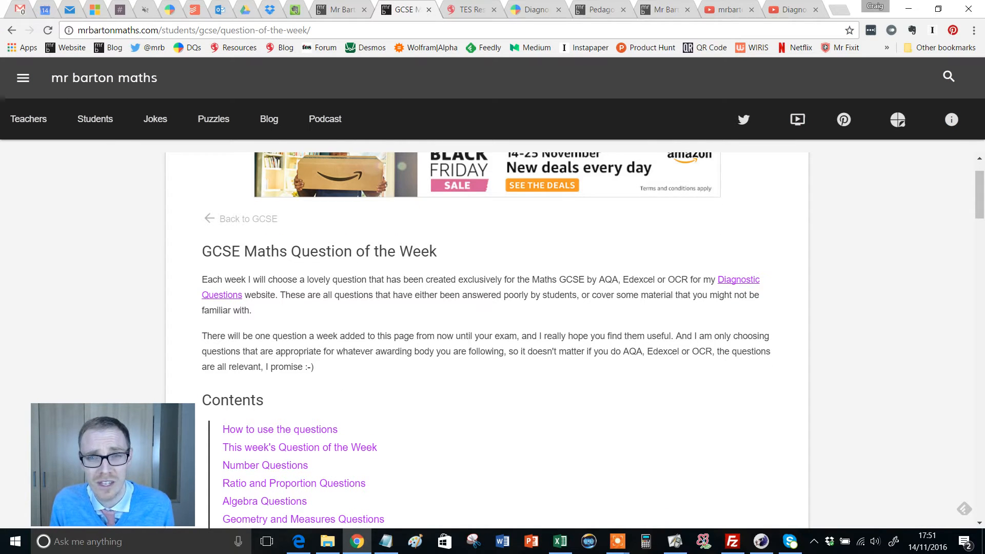
scroll(down, 3)
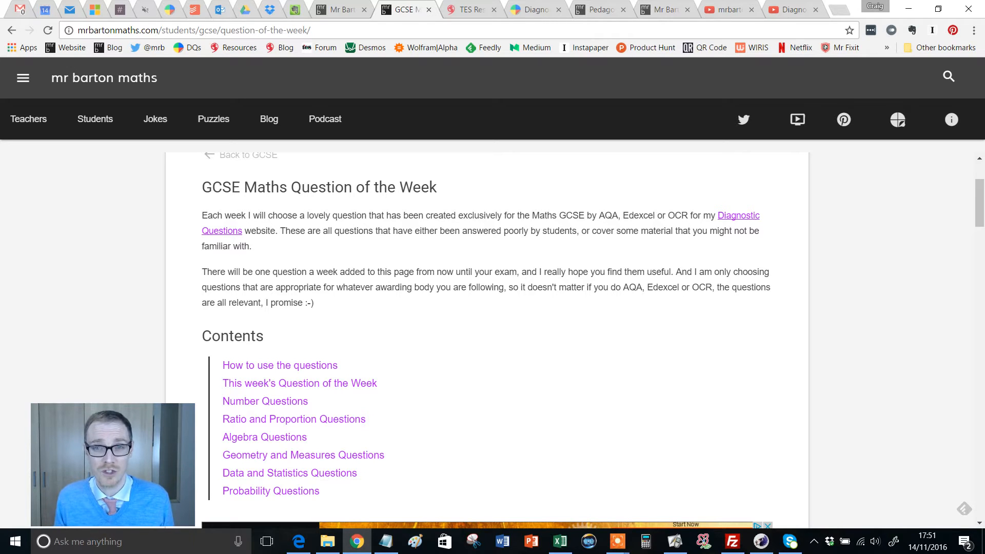
scroll(down, 3)
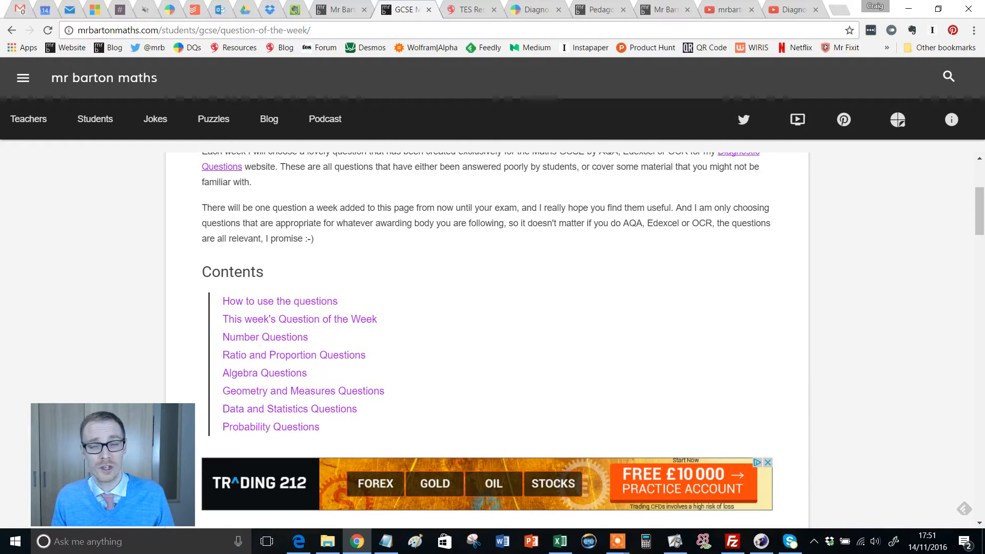
scroll(down, 3)
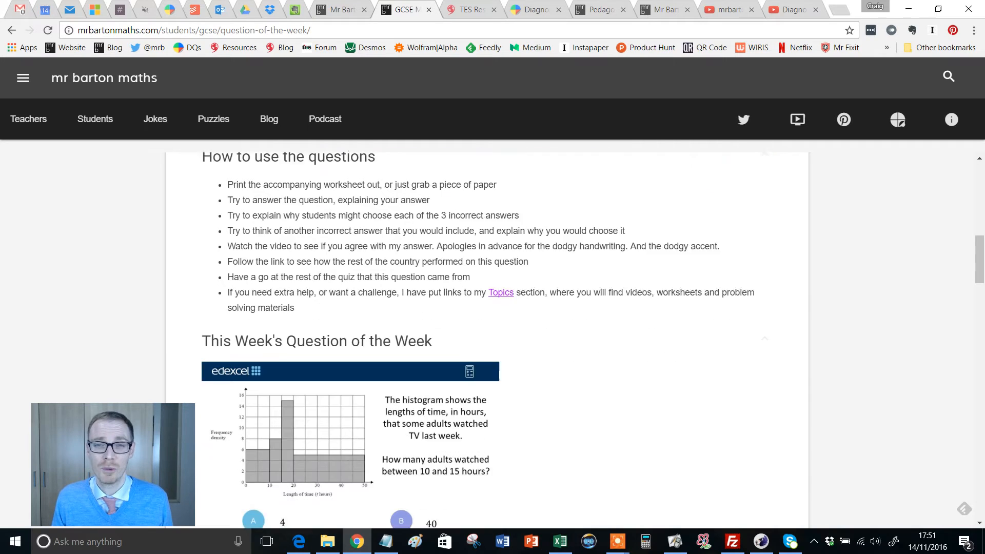
scroll(down, 3)
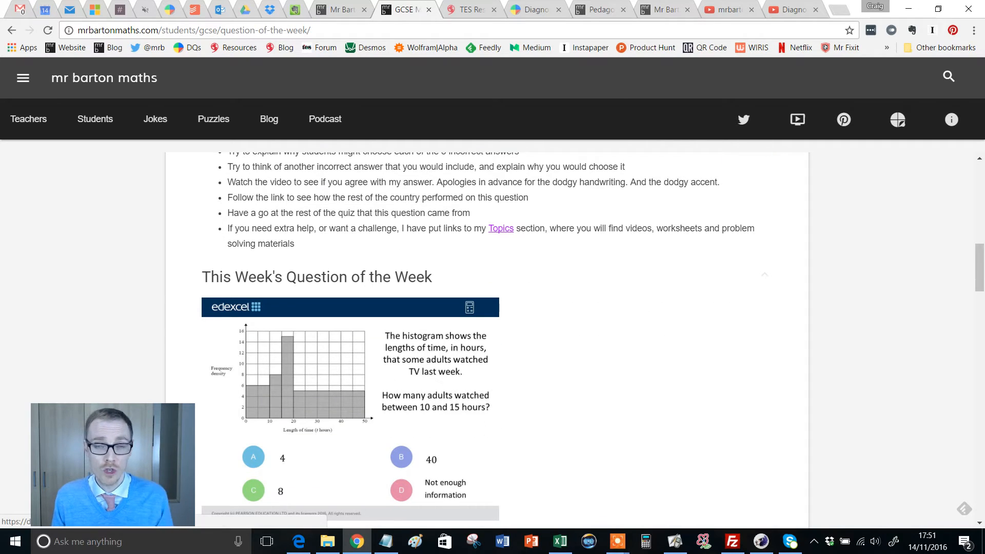
scroll(down, 3)
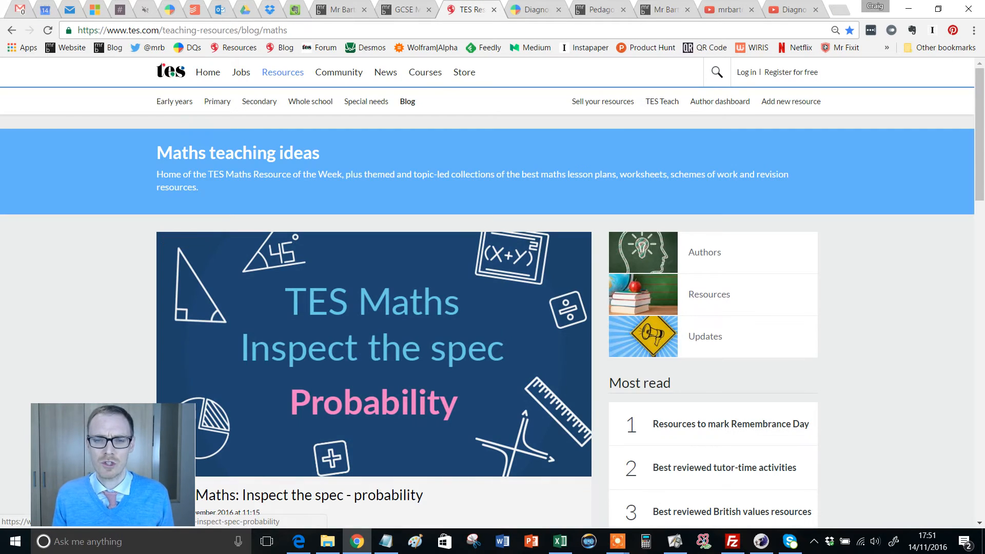
Browse the TES Maths blog's Inspect the spec and ROTW post tiles, then switch to Diagnostic Questions
scroll(down, 3)
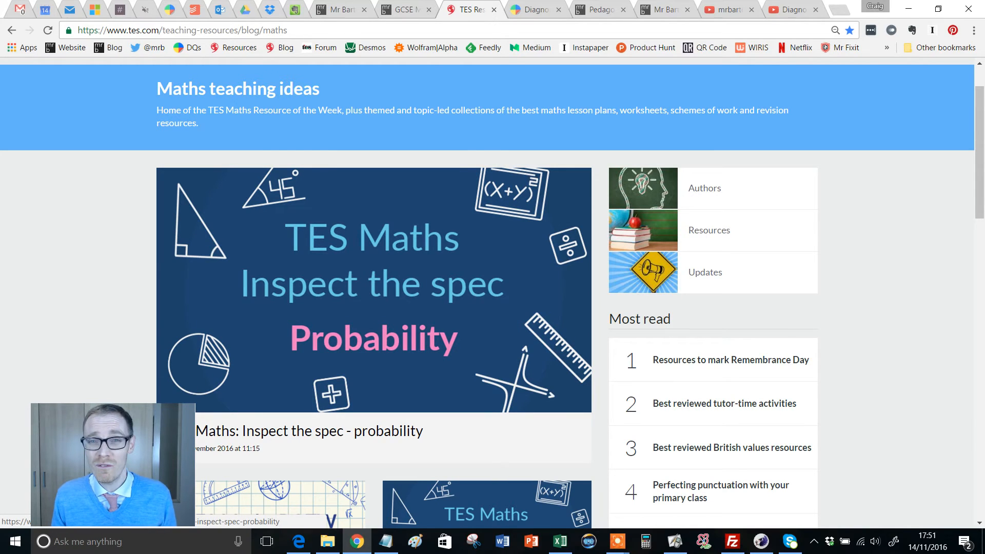
scroll(down, 3)
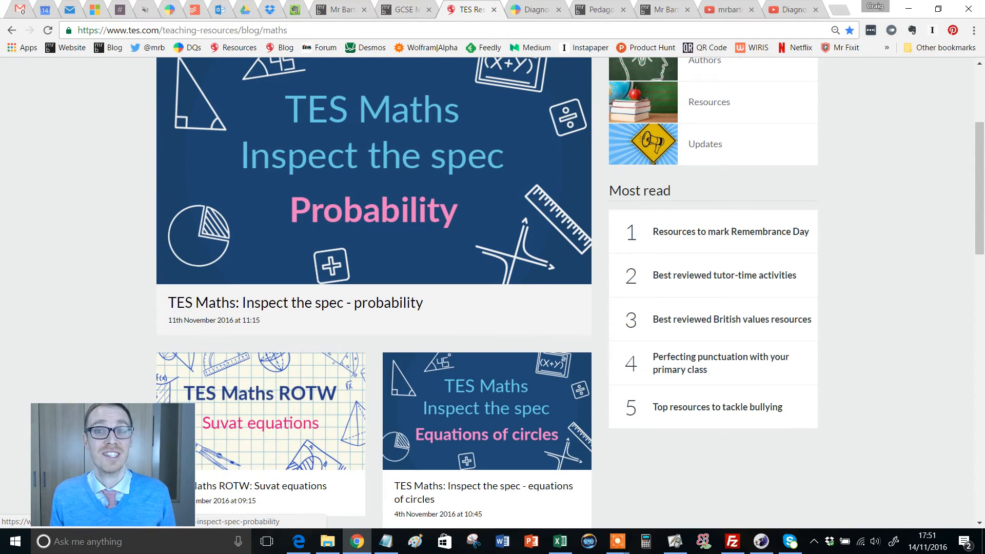
scroll(down, 3)
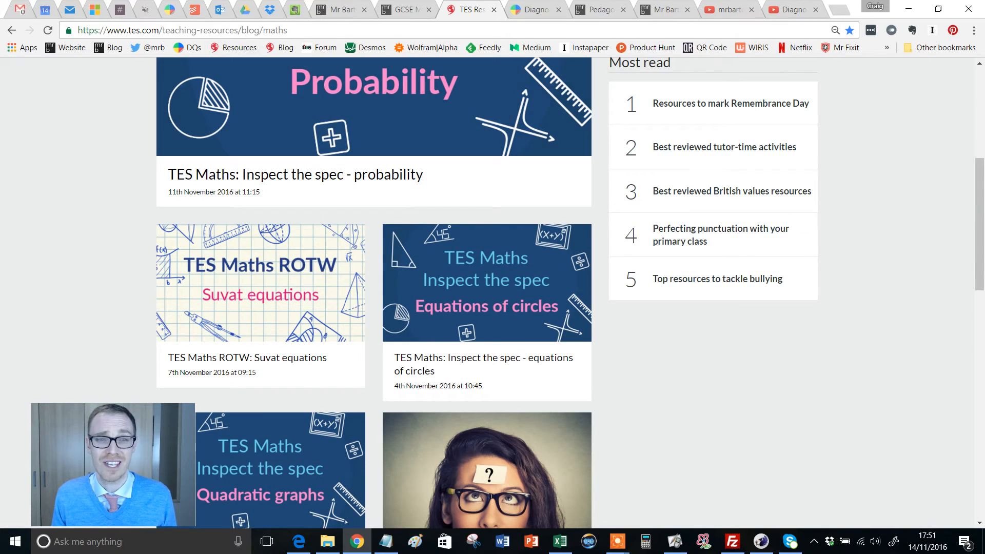
scroll(down, 3)
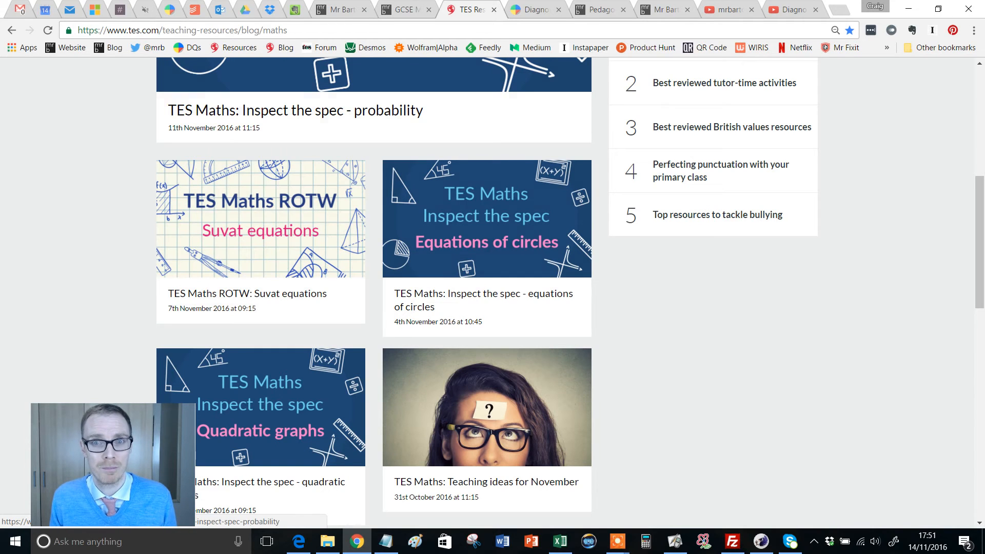
click(536, 10)
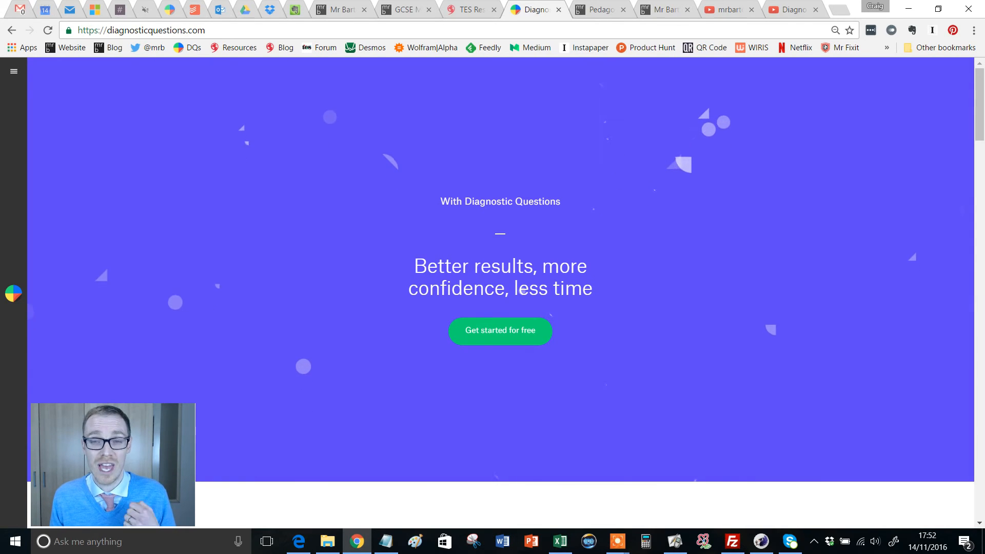
Switch to the Diagnostic Questions Pedagogy tab and scroll to the Pedagogy Videos list
click(594, 10)
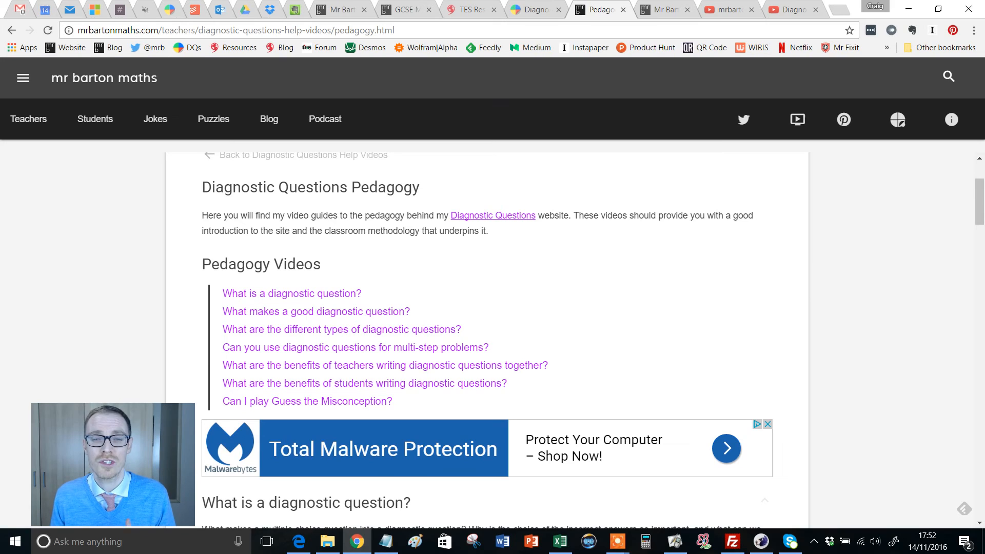
scroll(down, 3)
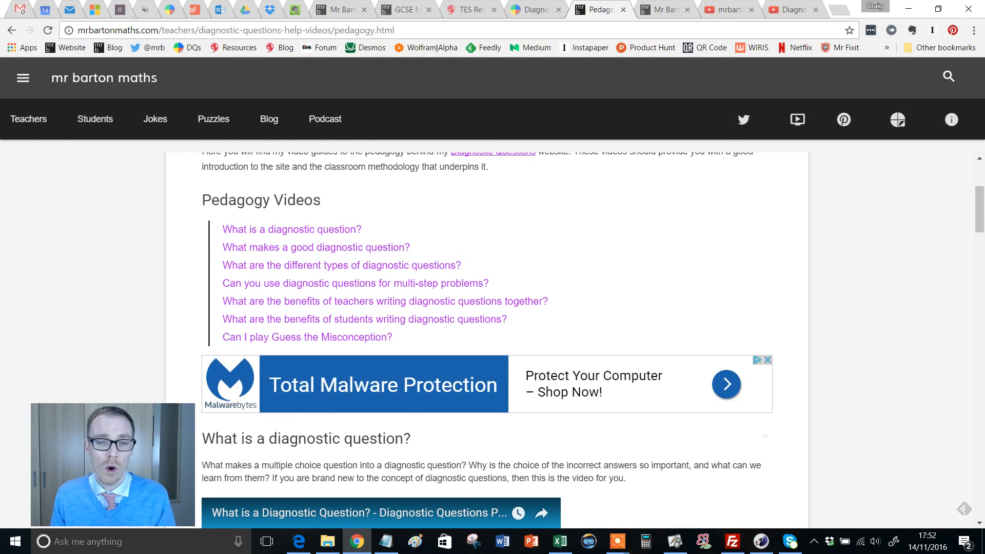